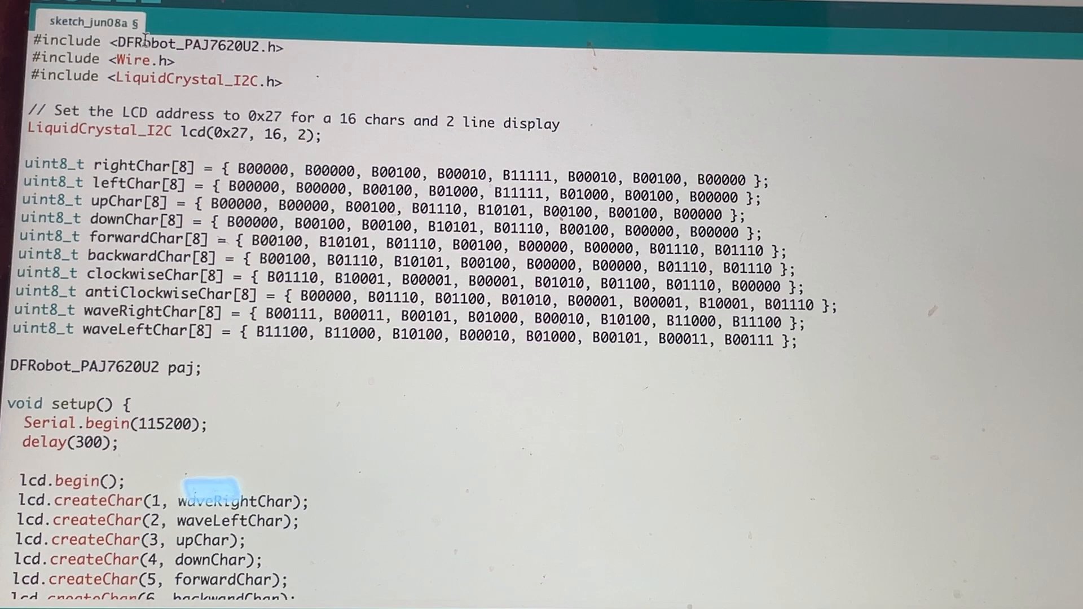
Highlight the gesture sensor, Wire and LiquidCrystal_I2C library includes, then move down to the uint8_t arrays.
{"action": "double_click", "coordinate": [193, 41]}
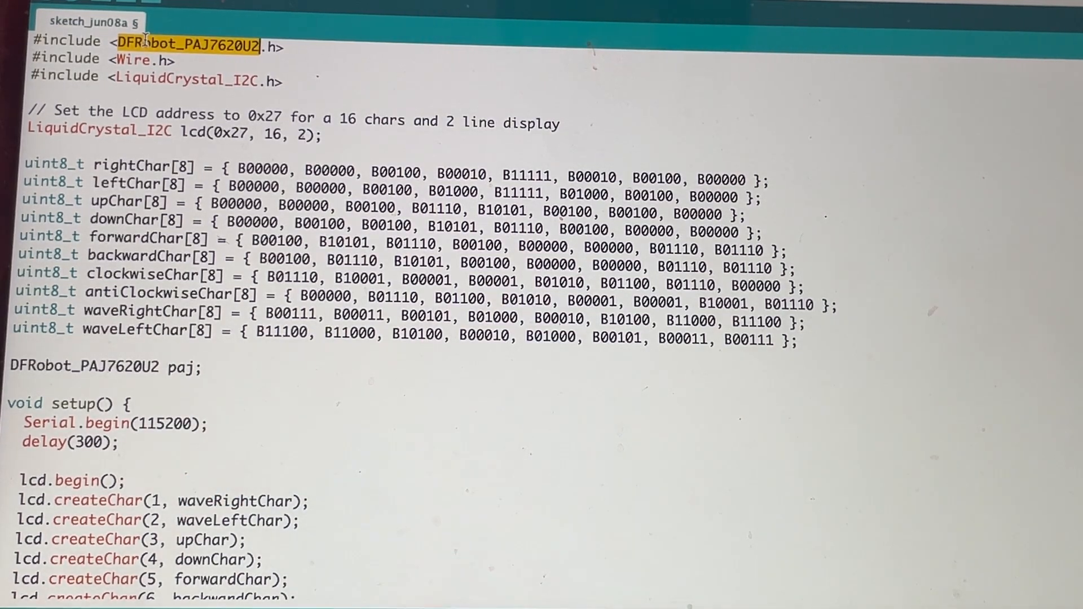
{"action": "double_click", "coordinate": [207, 501]}
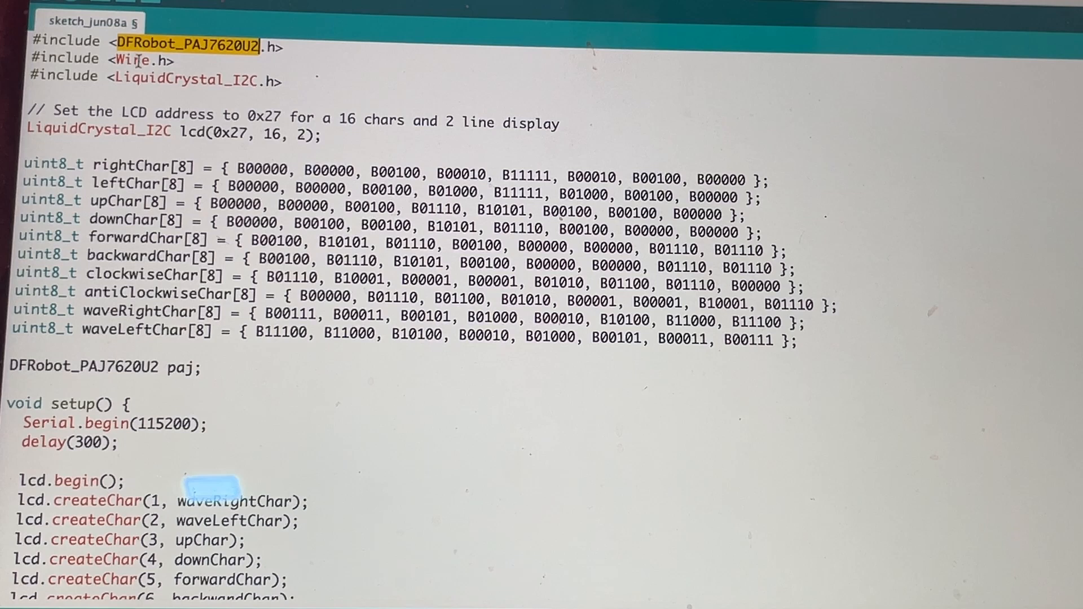
{"action": "double_click", "coordinate": [137, 59]}
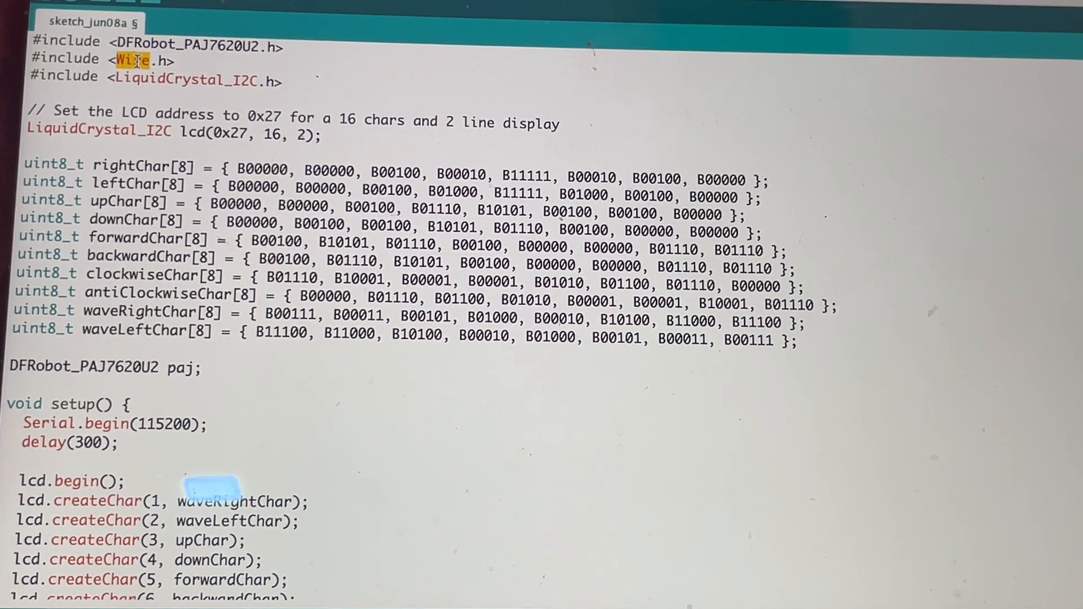
{"action": "double_click", "coordinate": [186, 80]}
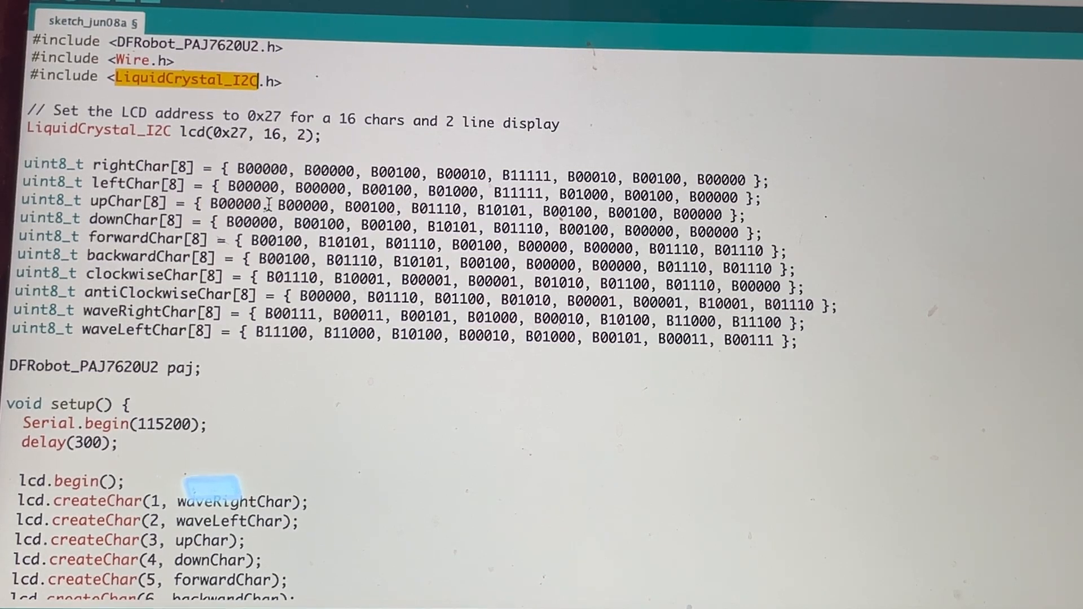
{"action": "scroll", "scroll_direction": "down", "scroll_amount": 3}
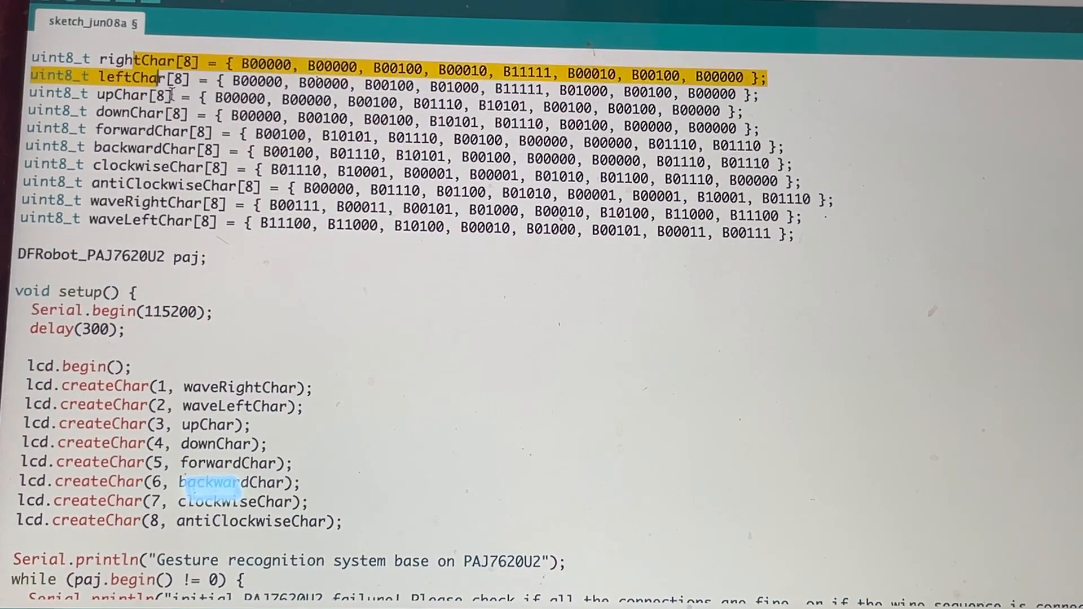
Select the custom arrow character arrays and highlight the paj sensor object declaration.
{"action": "left_click_drag", "start_coordinate": [159, 75], "coordinate": [787, 235]}
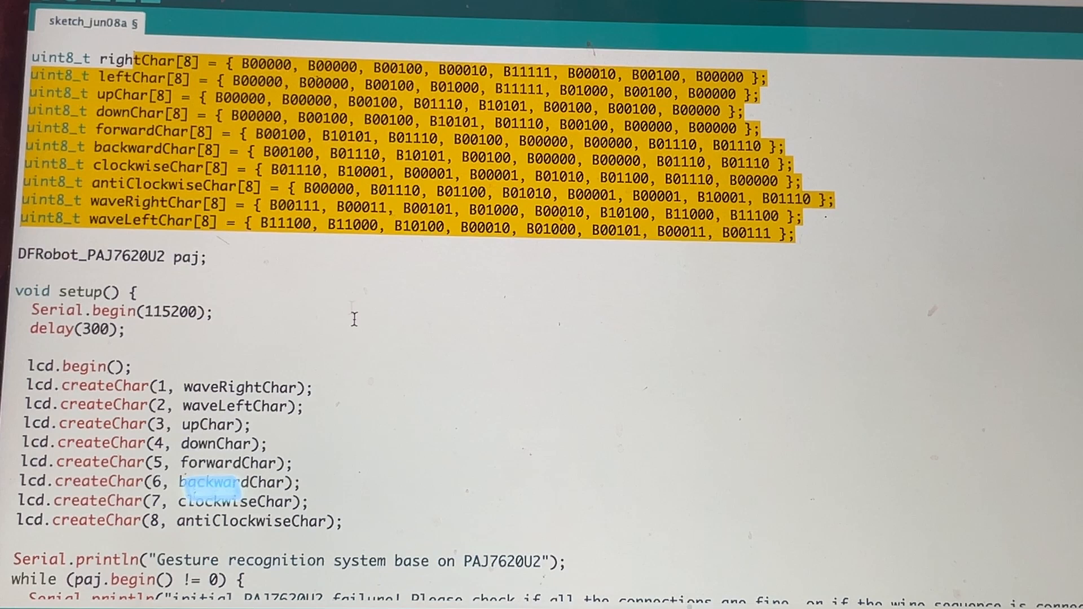
{"action": "scroll", "scroll_direction": "down", "scroll_amount": 3}
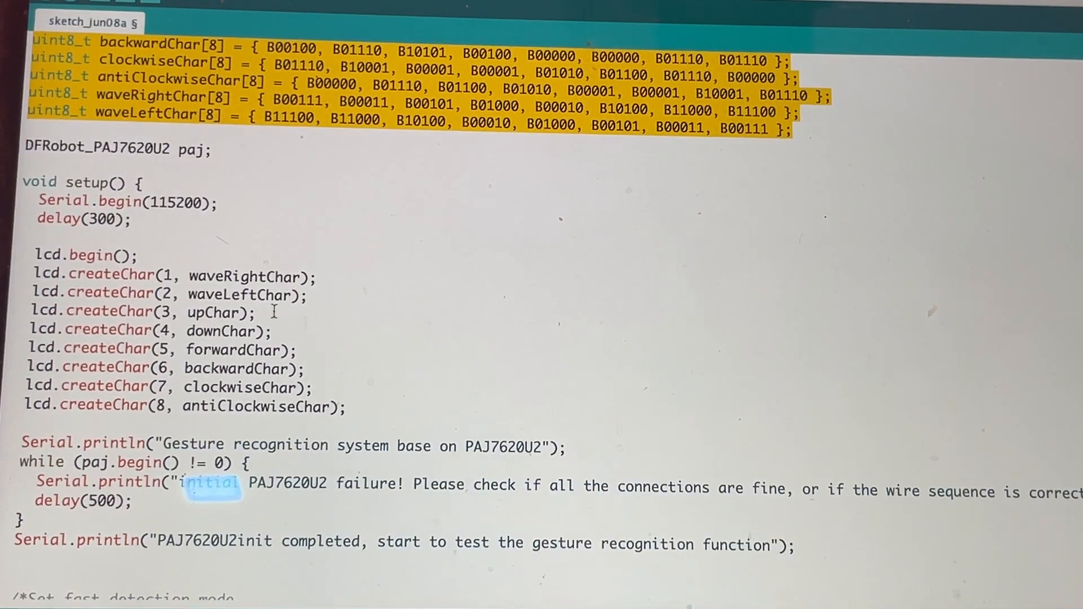
{"action": "double_click", "coordinate": [191, 150]}
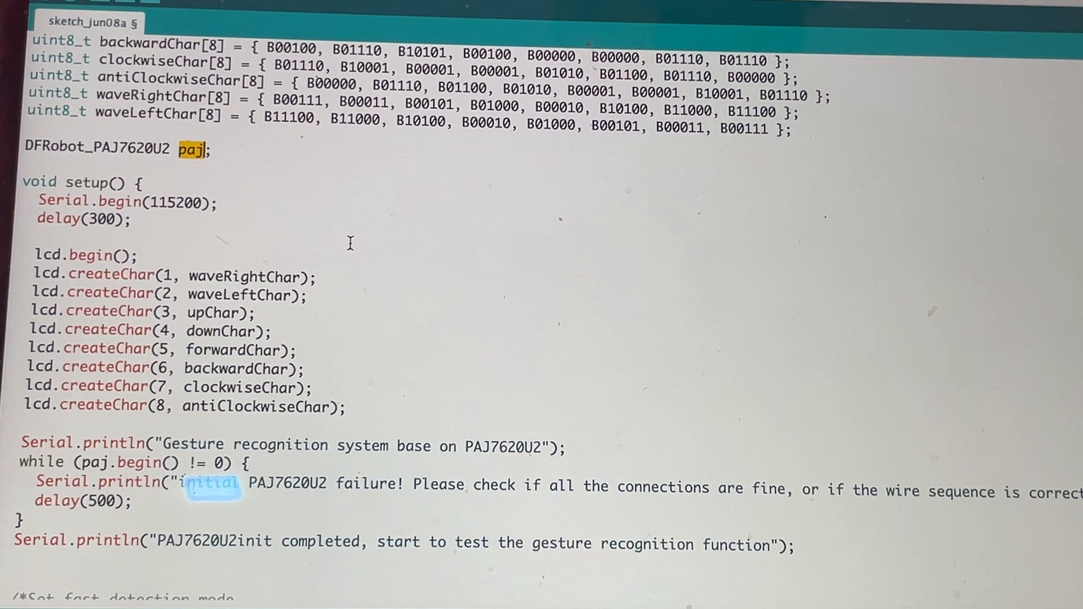
Highlight paj in the sensor startup loop within setup() and continue down to void loop().
{"action": "scroll", "scroll_direction": "down", "scroll_amount": 3}
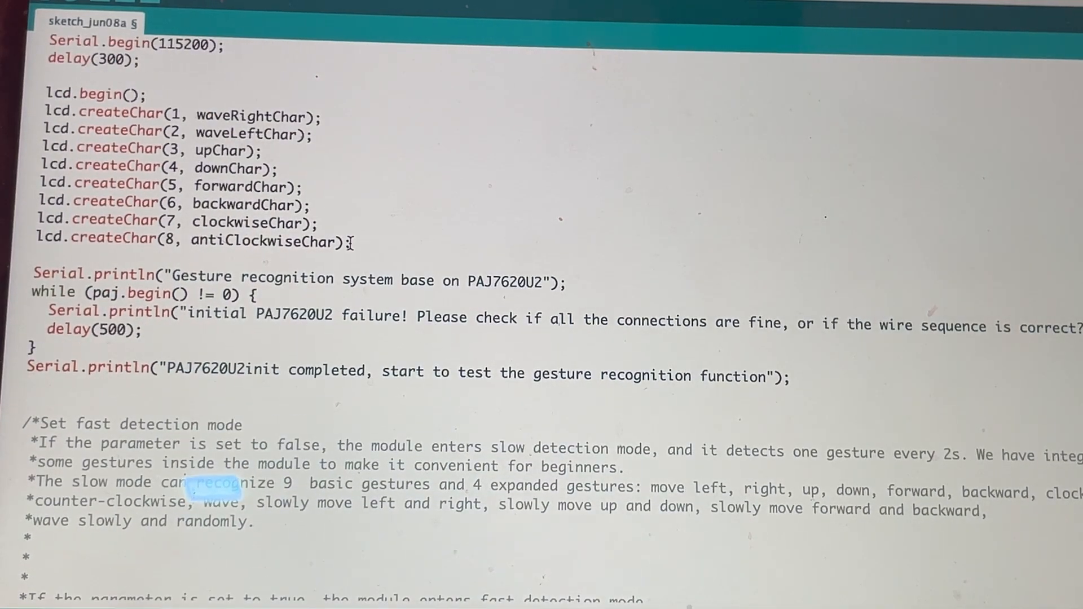
{"action": "double_click", "coordinate": [104, 294]}
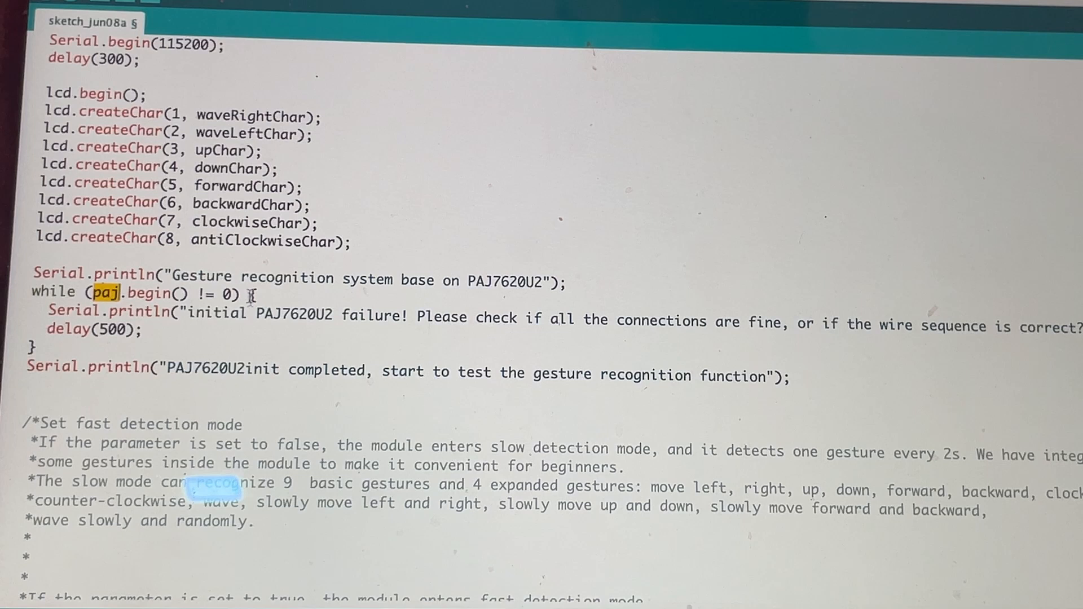
{"action": "scroll", "scroll_direction": "down", "scroll_amount": 3}
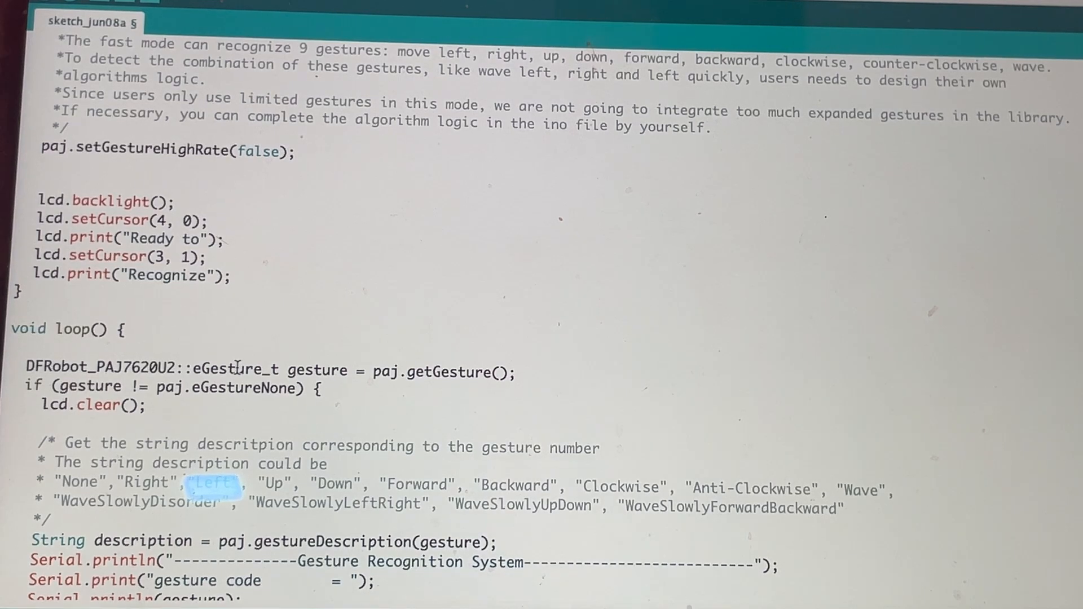
Highlight the gesture variable, its eGestureNone comparison, and gesture in the Serial.println line.
{"action": "double_click", "coordinate": [90, 387]}
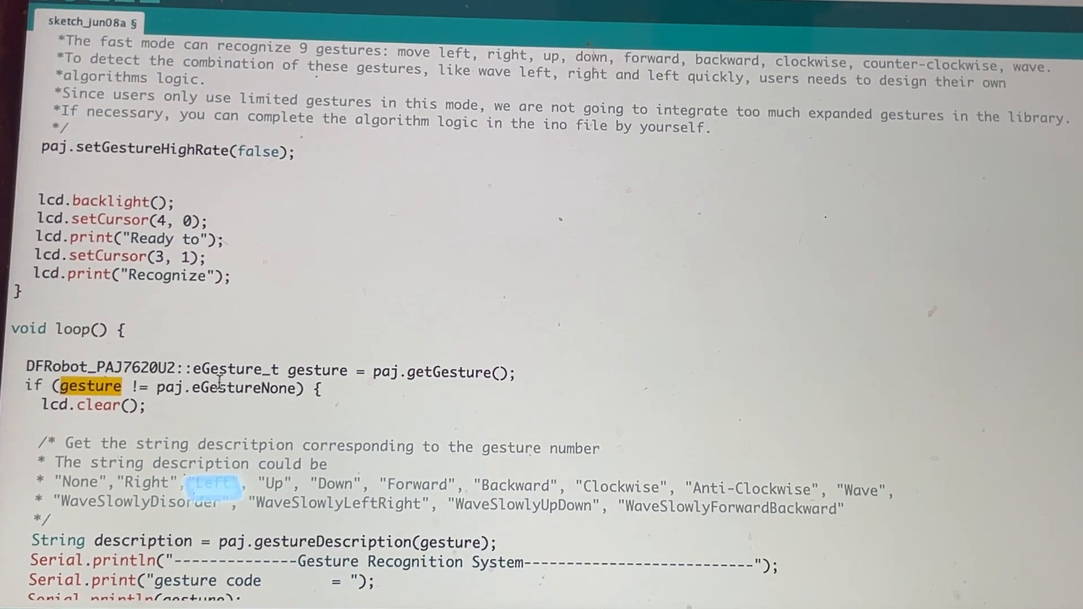
{"action": "double_click", "coordinate": [207, 387]}
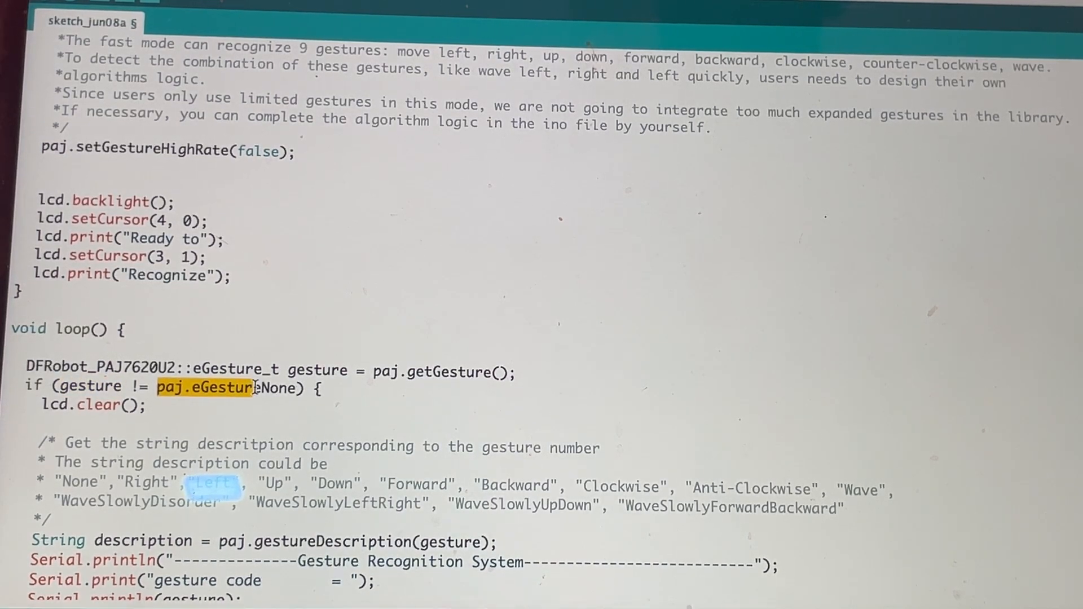
{"action": "scroll", "scroll_direction": "down", "scroll_amount": 3}
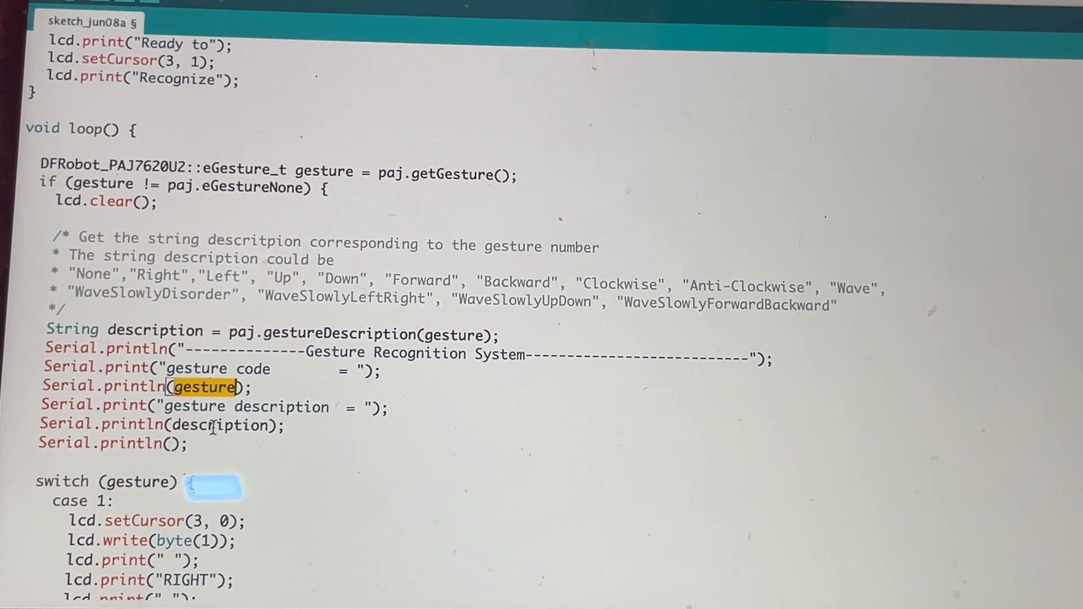
{"action": "left_click", "coordinate": [215, 425]}
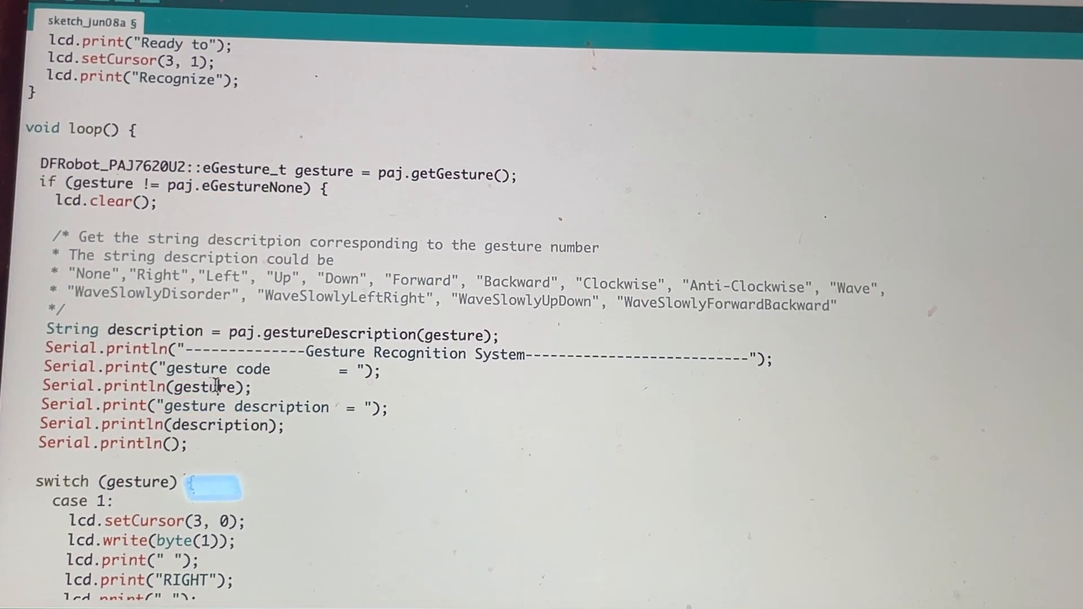
{"action": "double_click", "coordinate": [204, 386]}
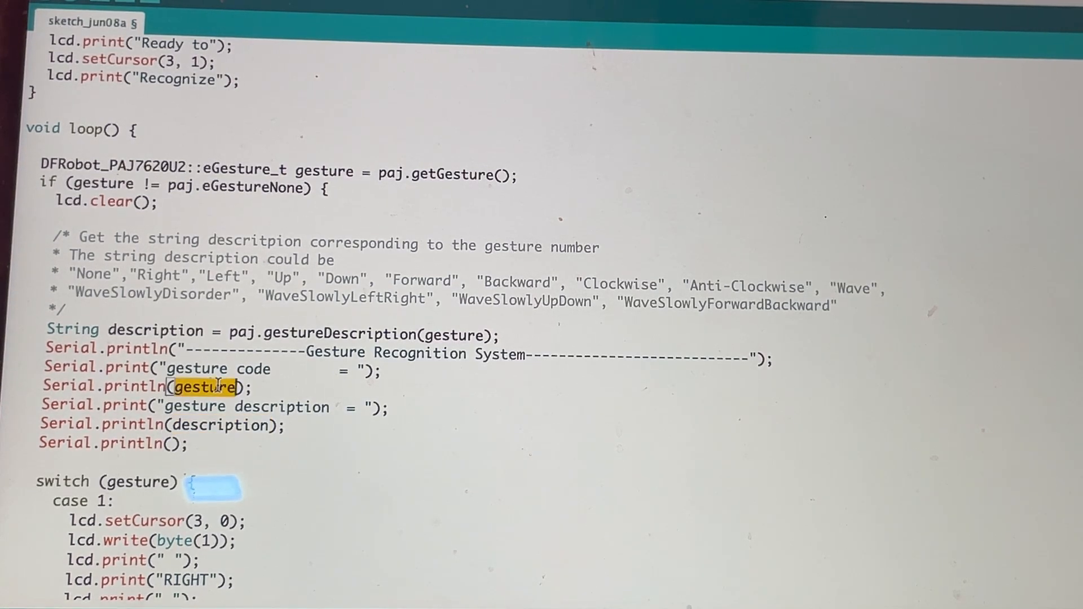
Move through the switch (gesture) cases, highlighting the FORWARD label, down to the WAVE and SLOW WAVE cases.
{"action": "scroll", "scroll_direction": "down", "scroll_amount": 3}
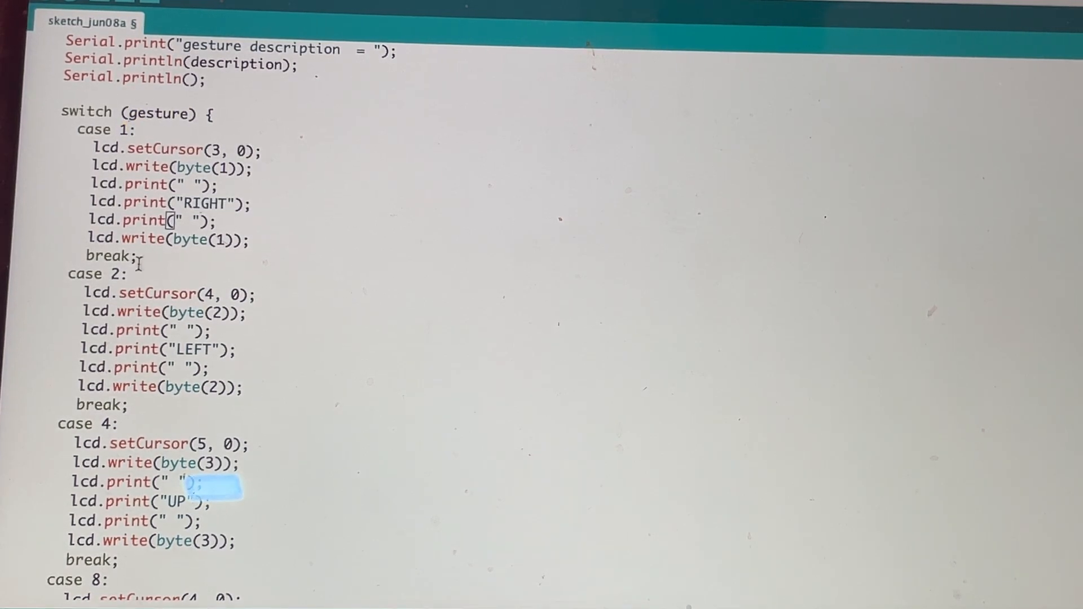
{"action": "scroll", "scroll_direction": "down", "scroll_amount": 3}
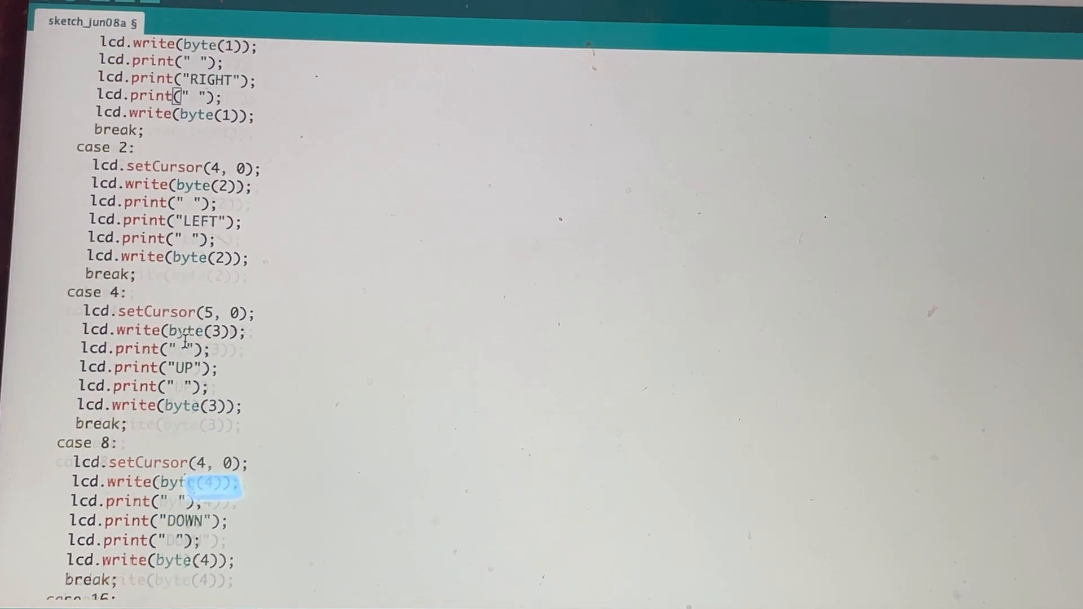
{"action": "scroll", "scroll_direction": "down", "scroll_amount": 3}
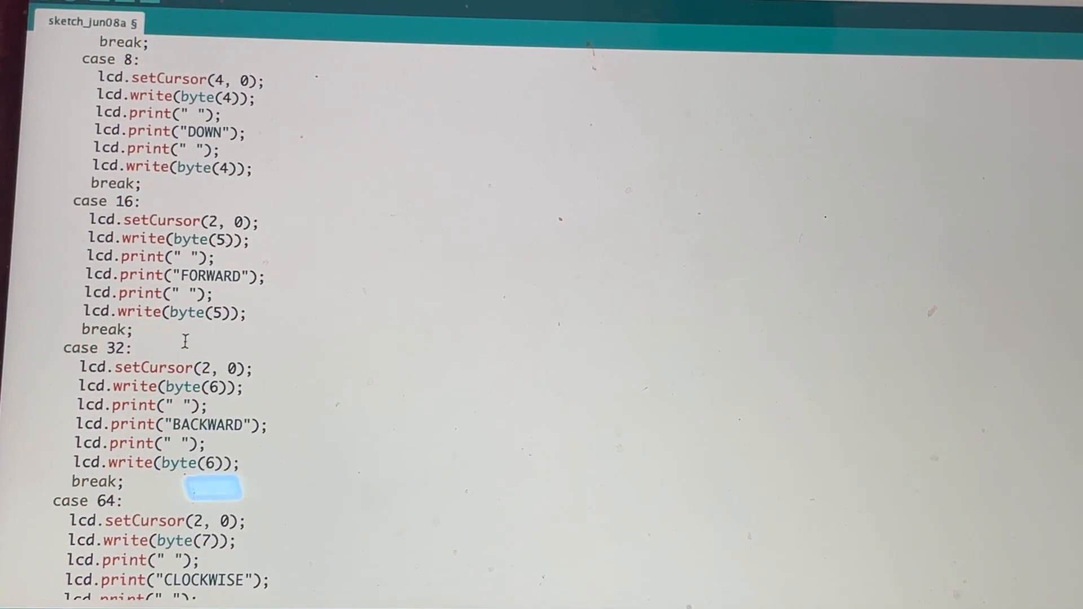
{"action": "double_click", "coordinate": [214, 275]}
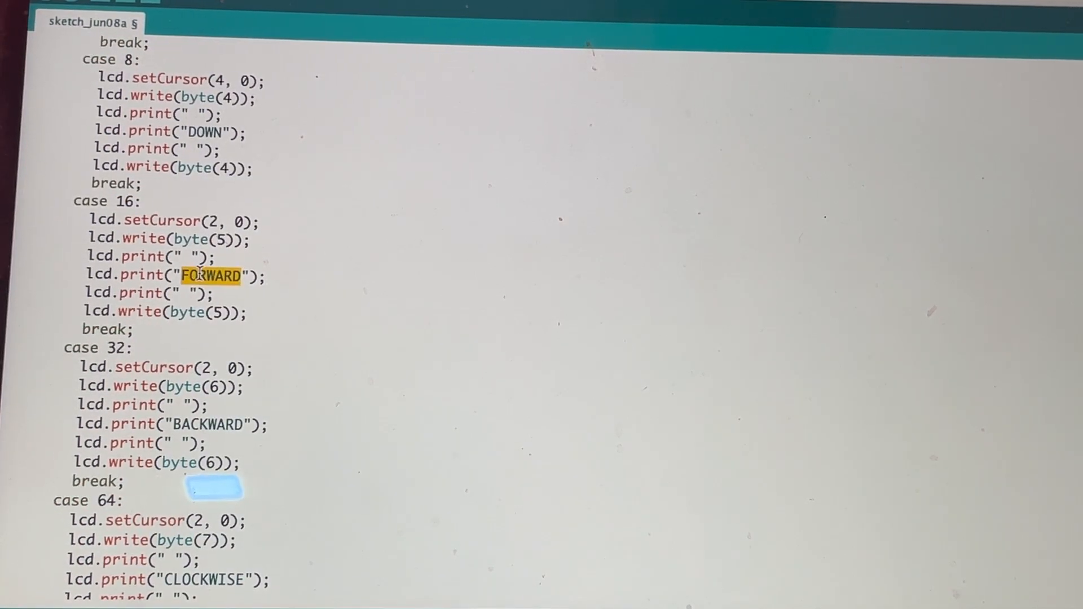
{"action": "scroll", "scroll_direction": "down", "scroll_amount": 3}
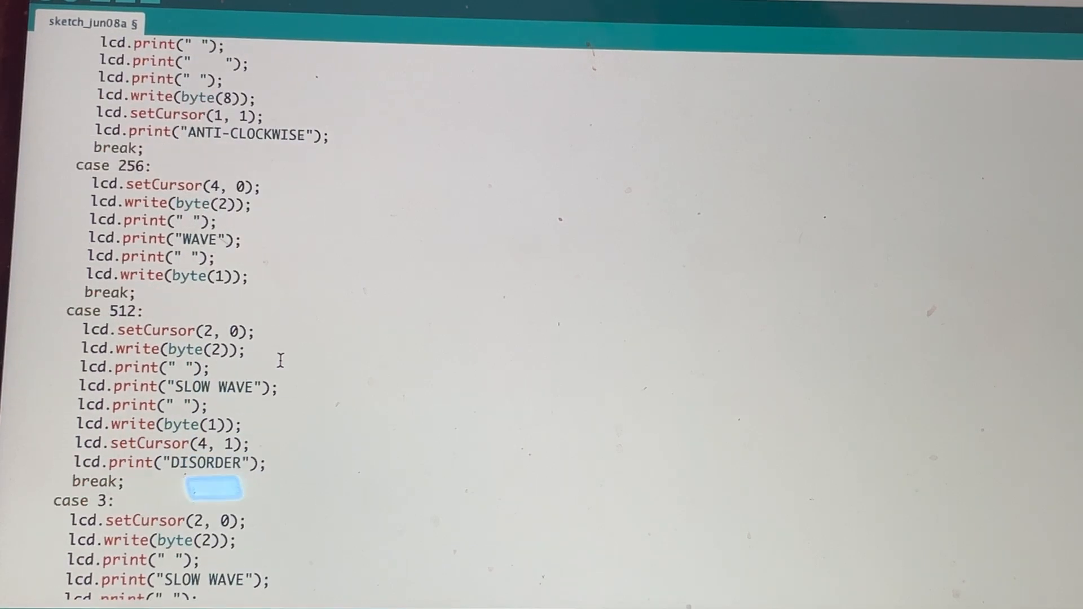